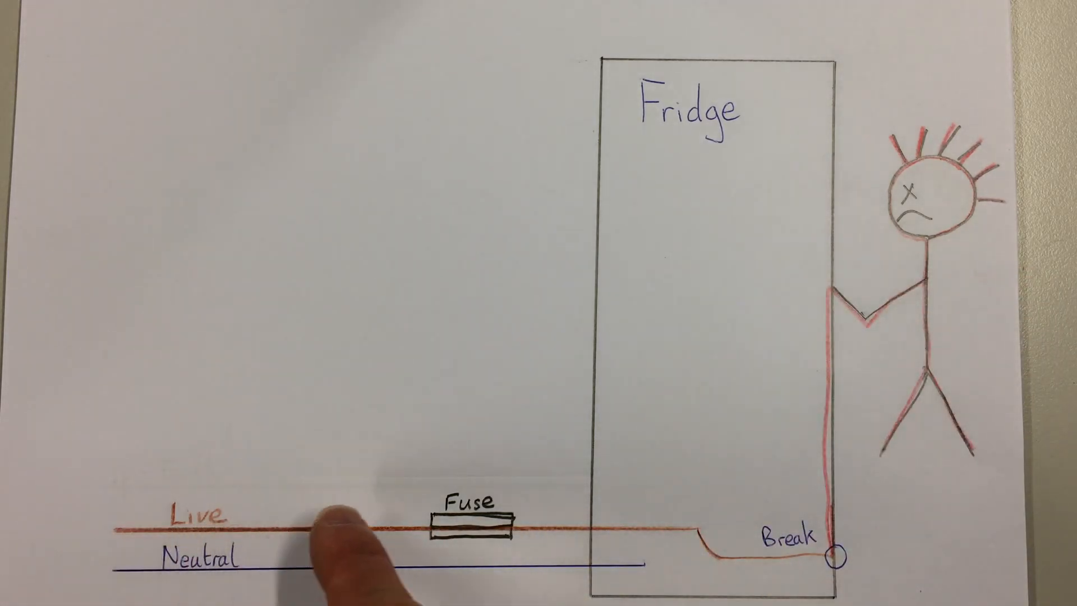
mouse_move(637, 531)
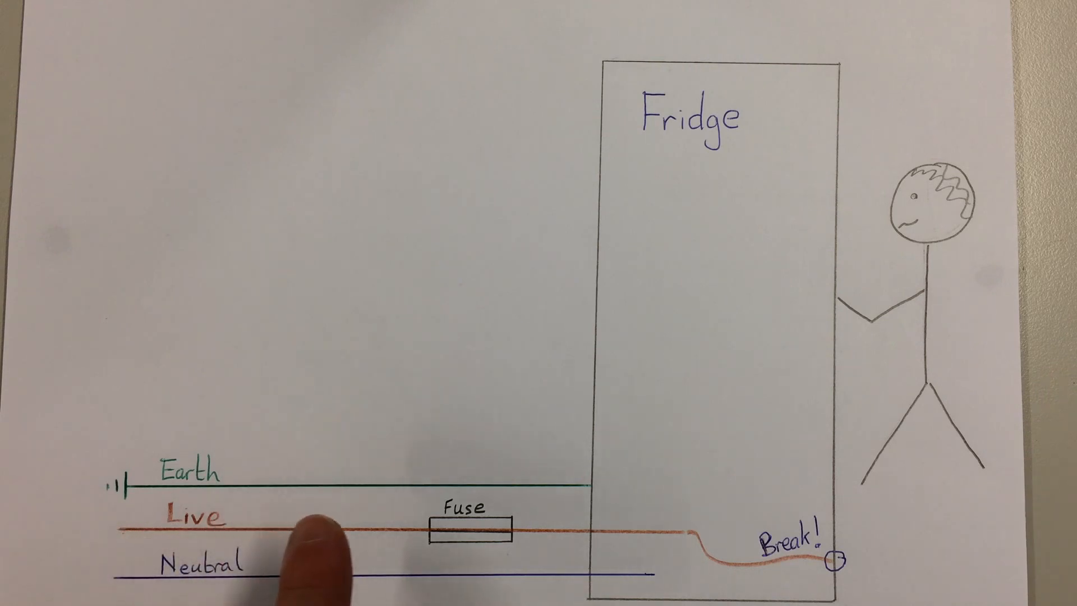
mouse_move(665, 543)
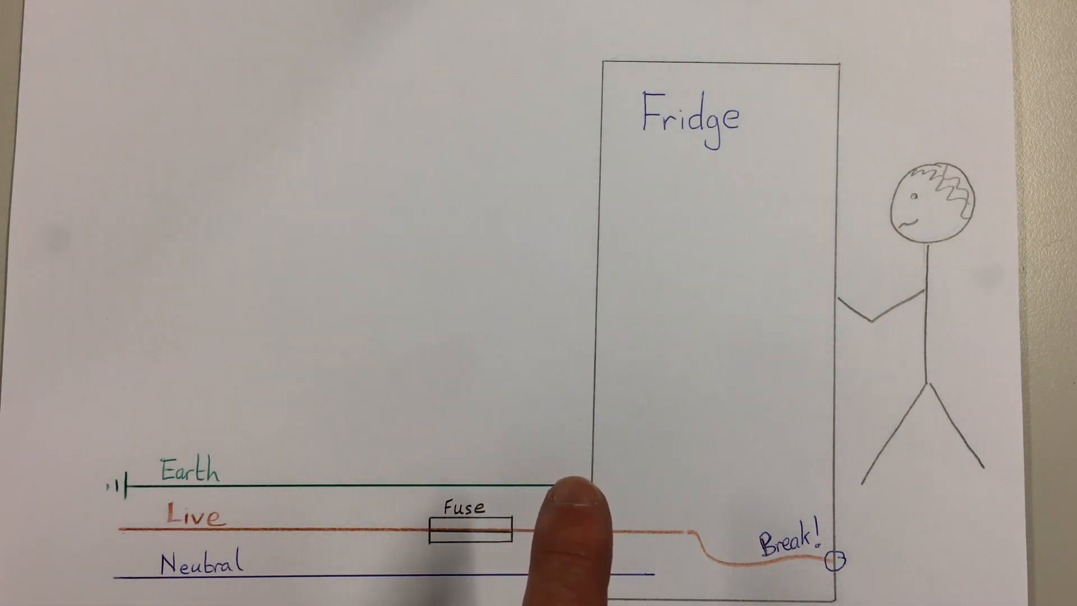
mouse_move(129, 501)
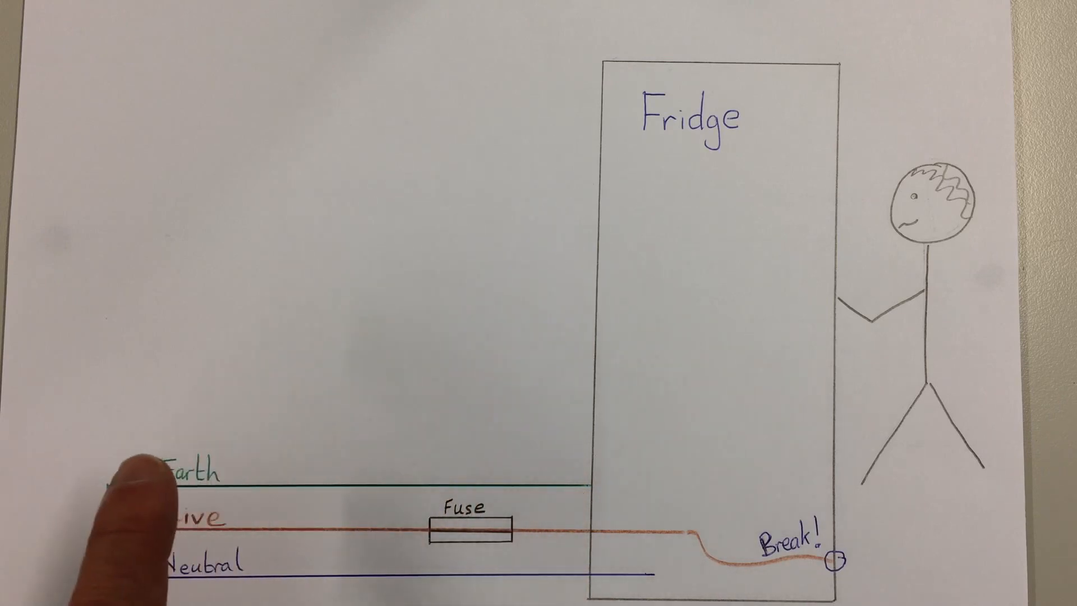